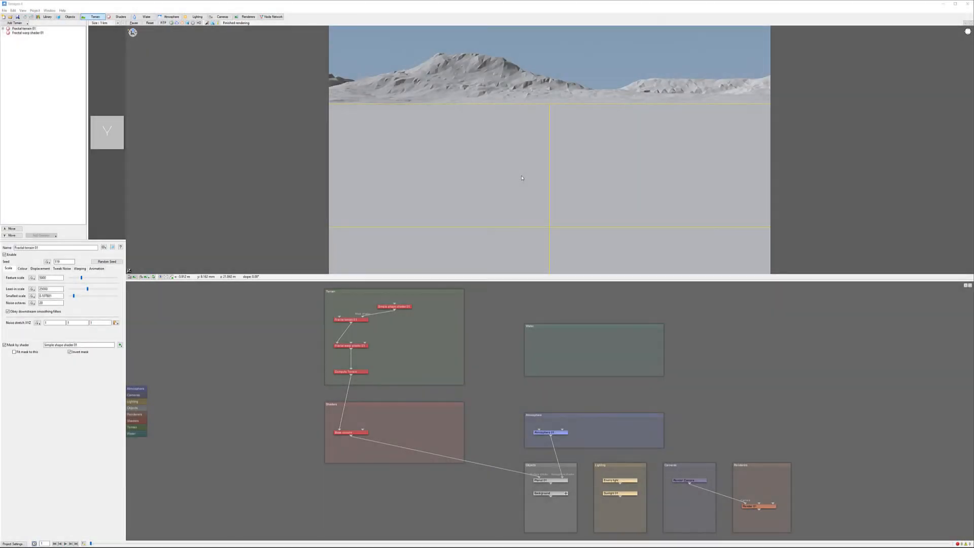
mouse_move(522, 176)
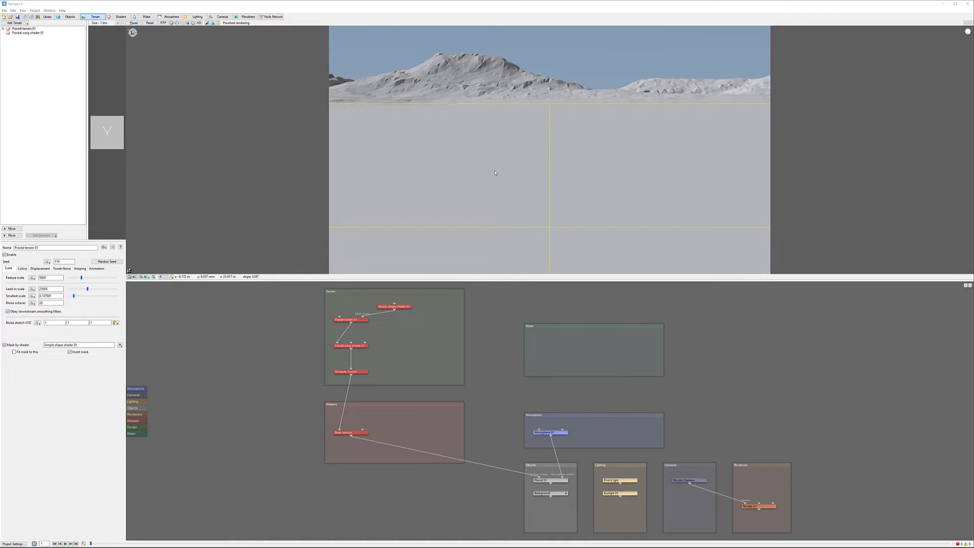
mouse_move(490, 146)
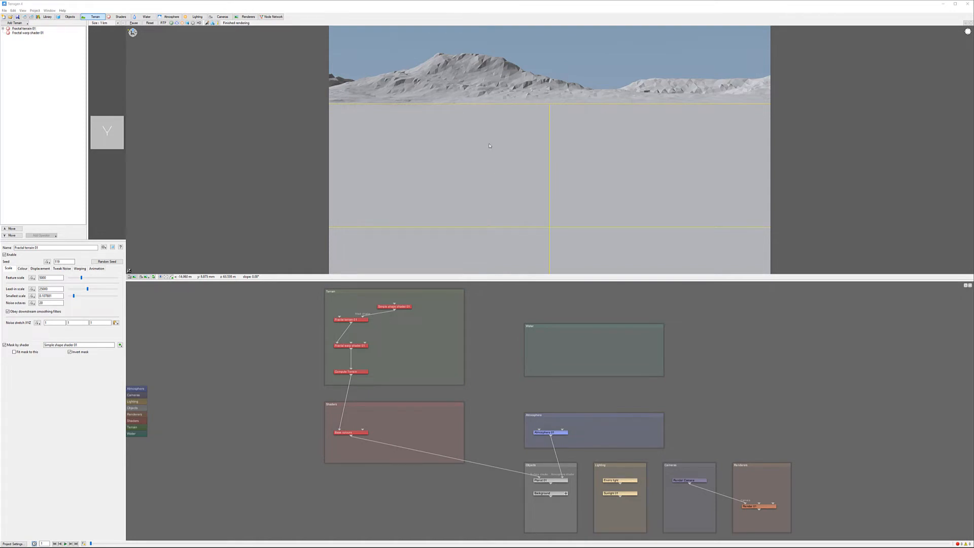
mouse_move(467, 140)
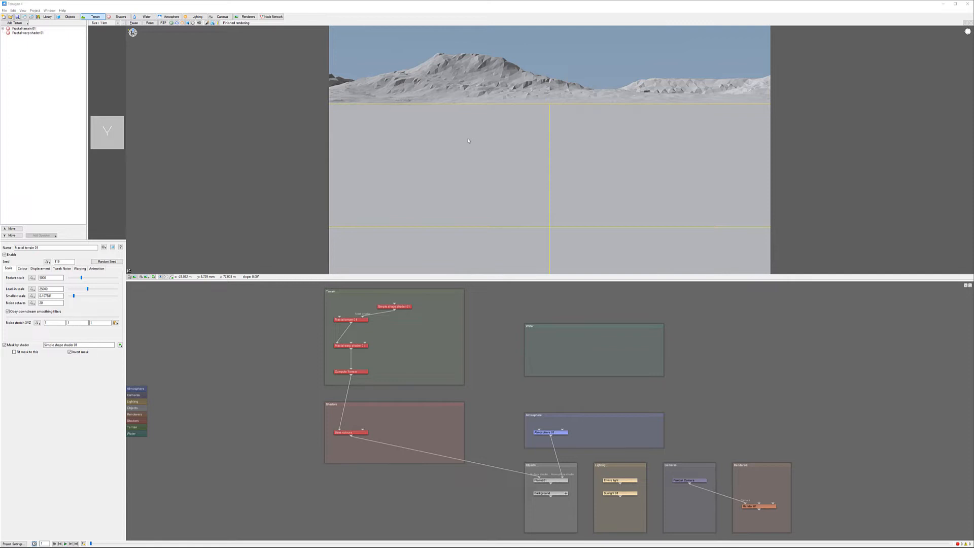
mouse_move(412, 234)
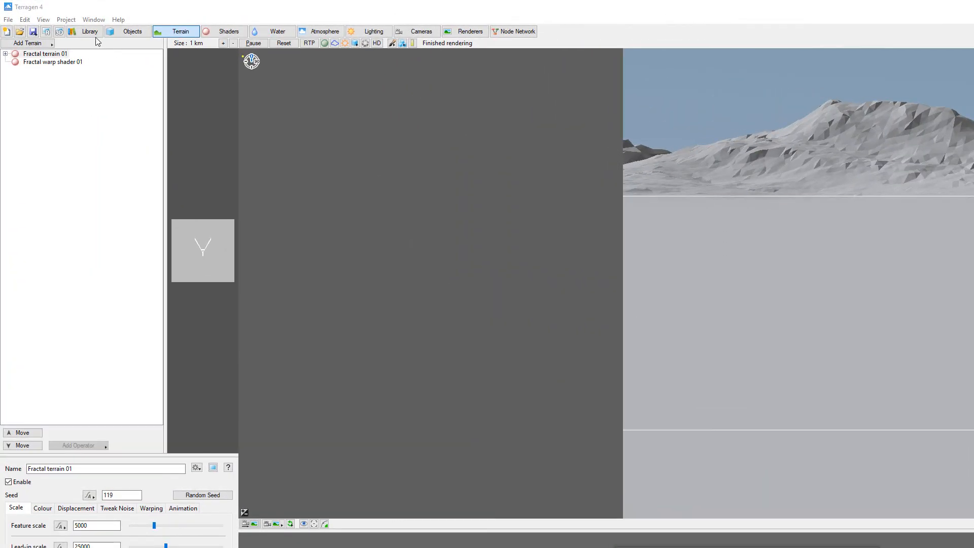
Add a Heightfield (load DEM) terrain from ASTGTM2_N44W111_dem.tif.
left_click(27, 43)
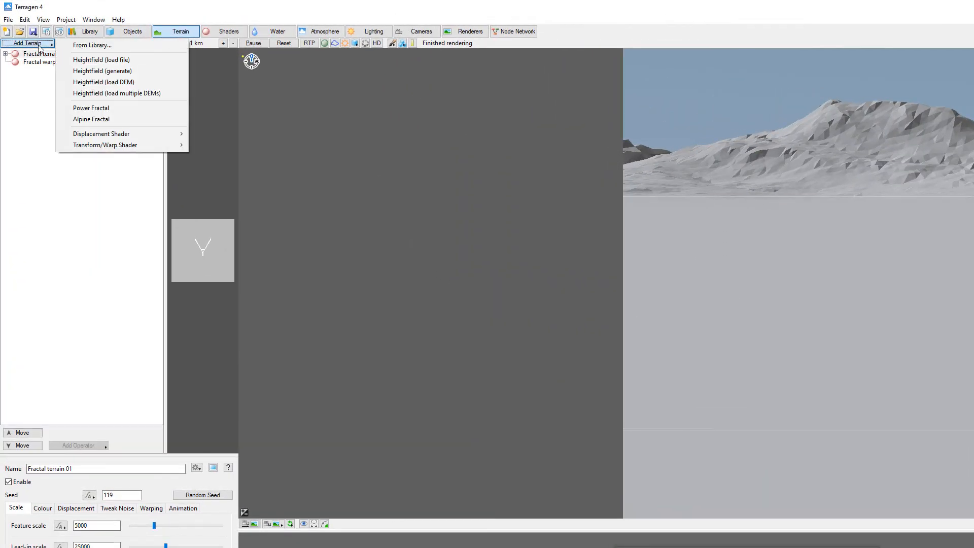
mouse_move(103, 82)
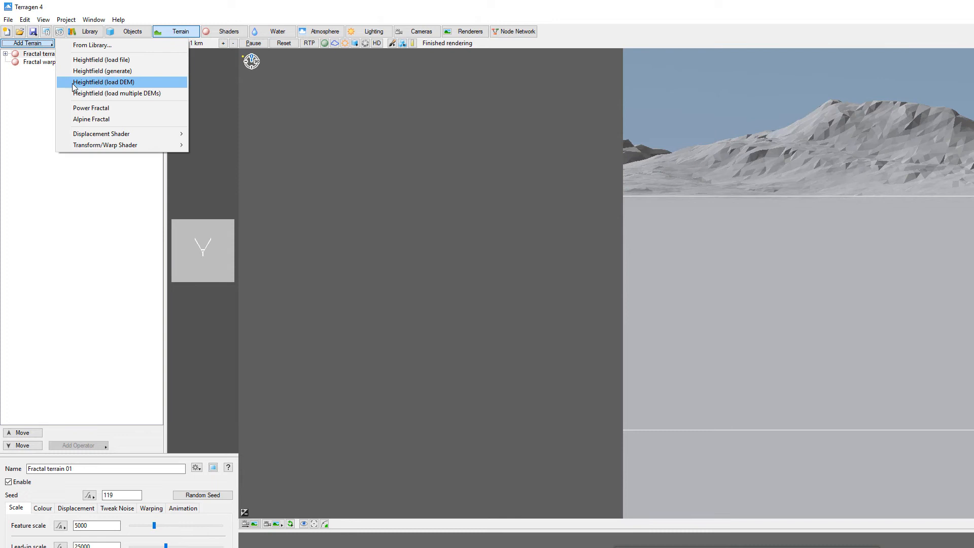
mouse_move(132, 85)
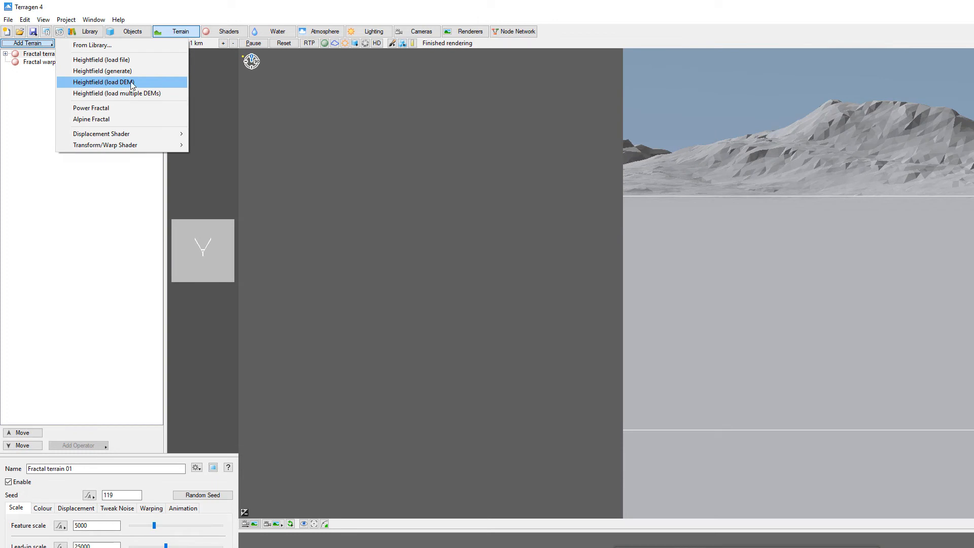
left_click(105, 82)
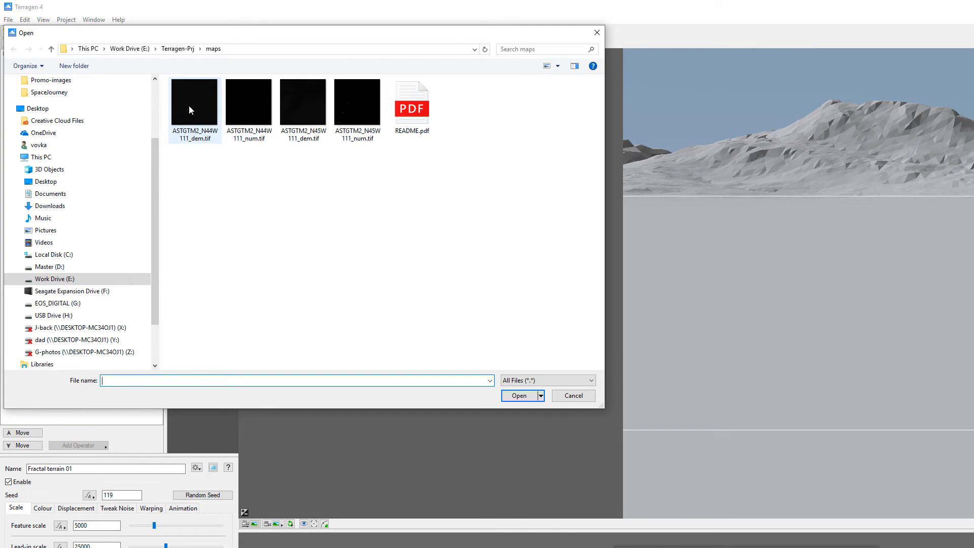
left_click(194, 102)
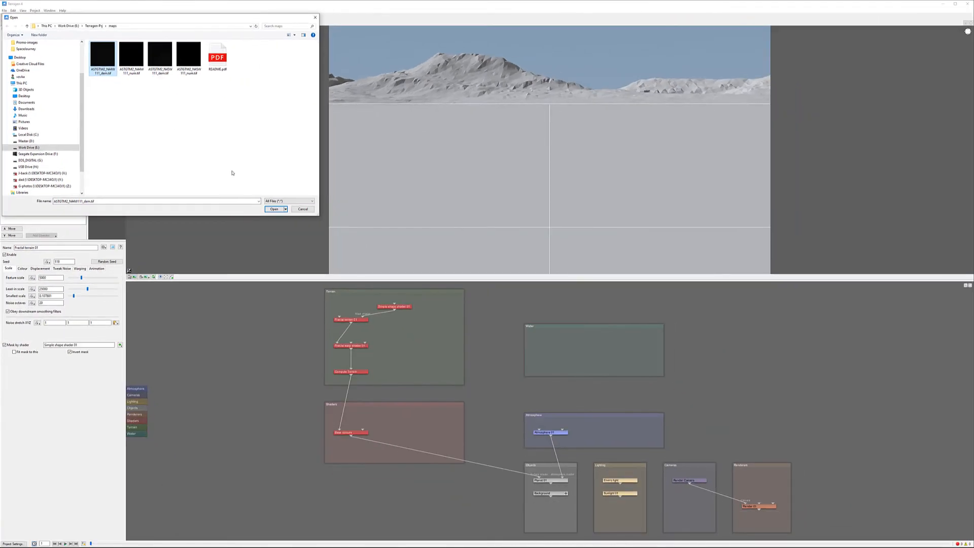
left_click(274, 209)
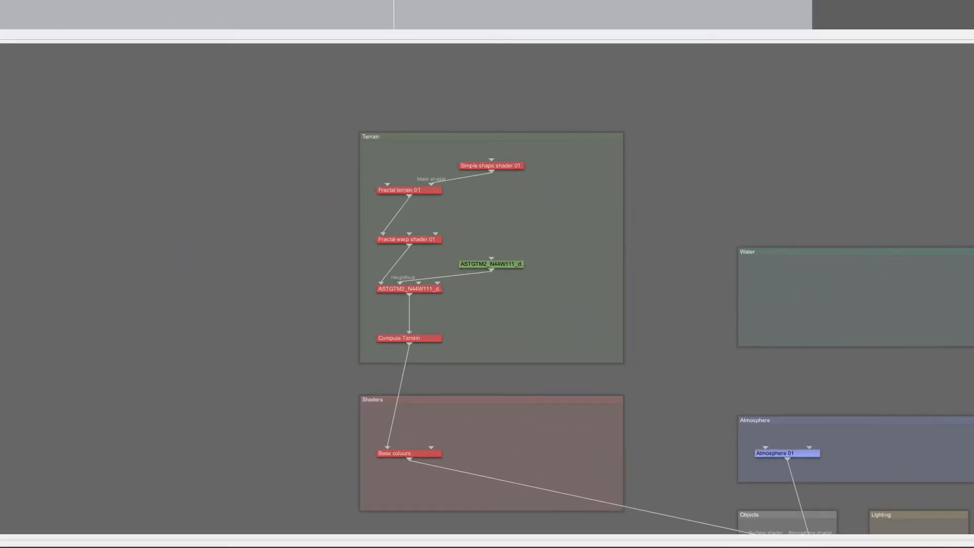
mouse_move(379, 208)
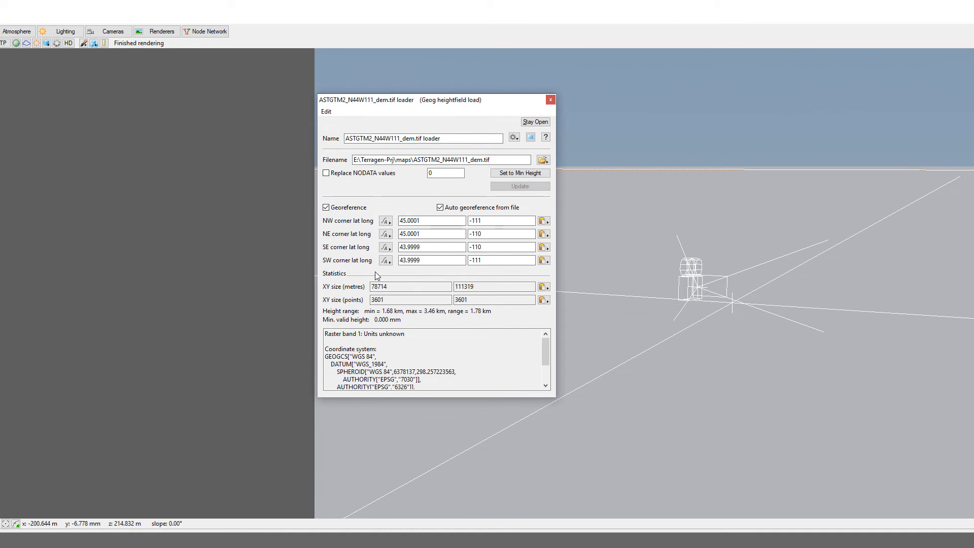
mouse_move(469, 297)
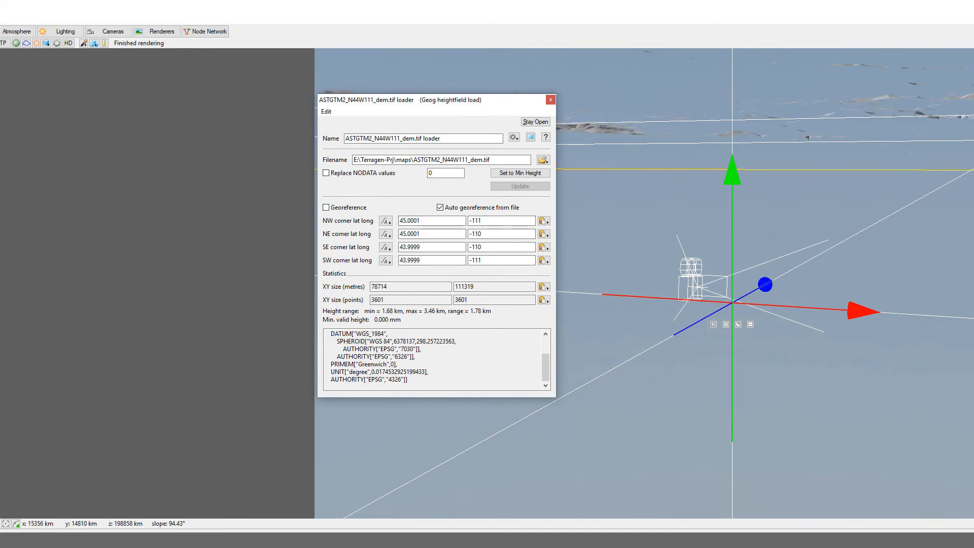
Re-enable Georeference on the DEM loader and copy its northwest corner lat/long.
left_click(326, 207)
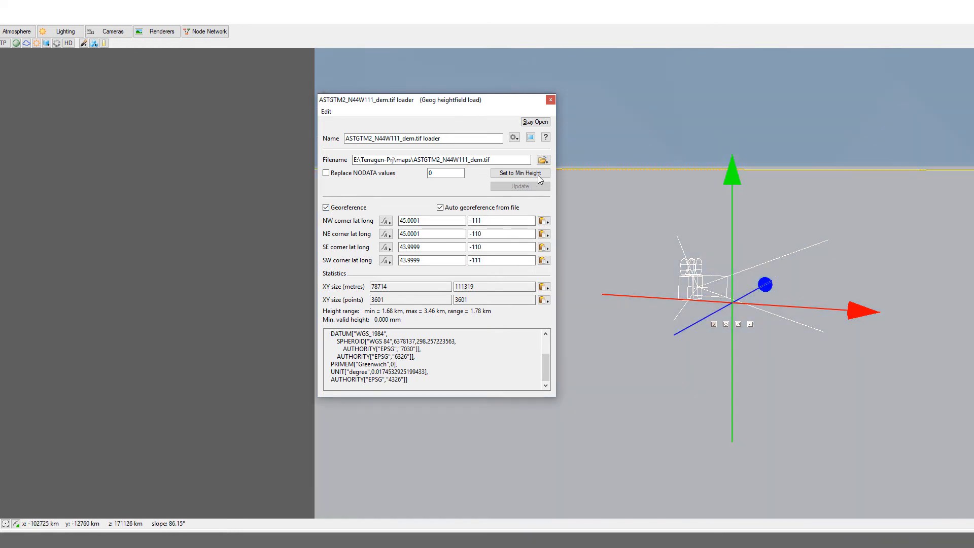
left_click(520, 172)
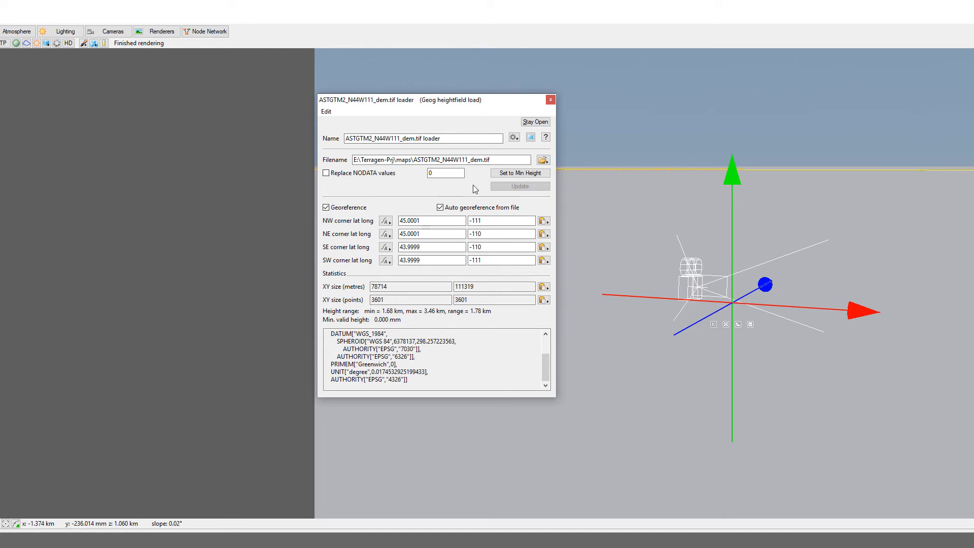
left_click(431, 220)
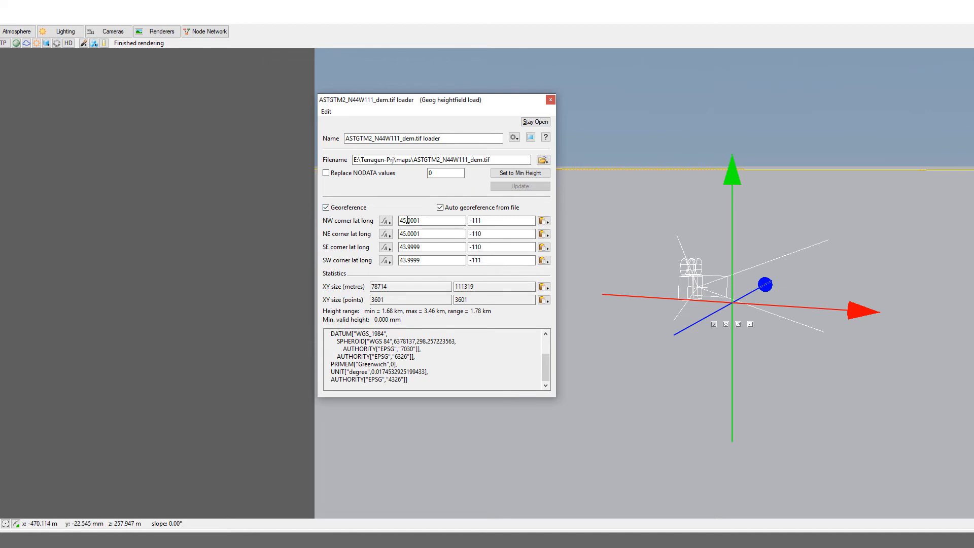
mouse_move(748, 358)
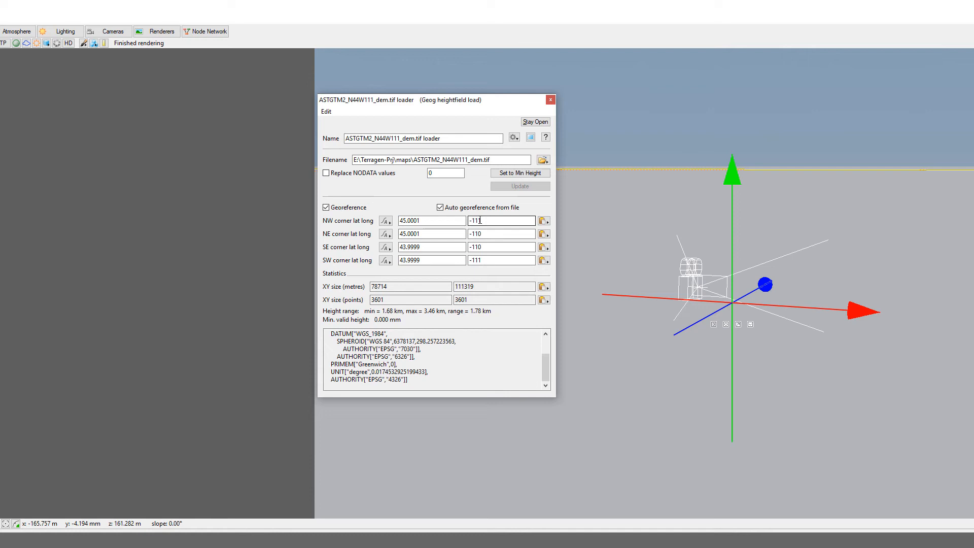
mouse_move(543, 220)
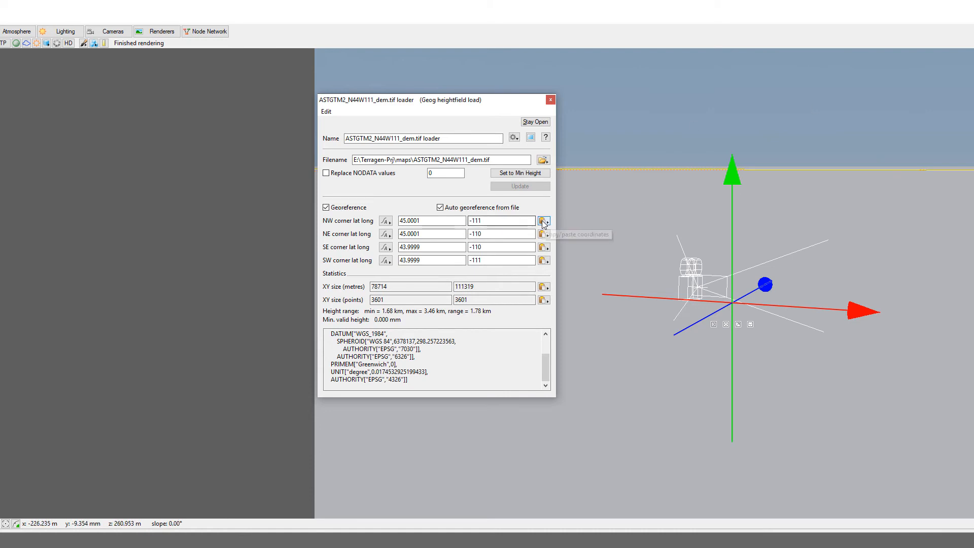
left_click(544, 221)
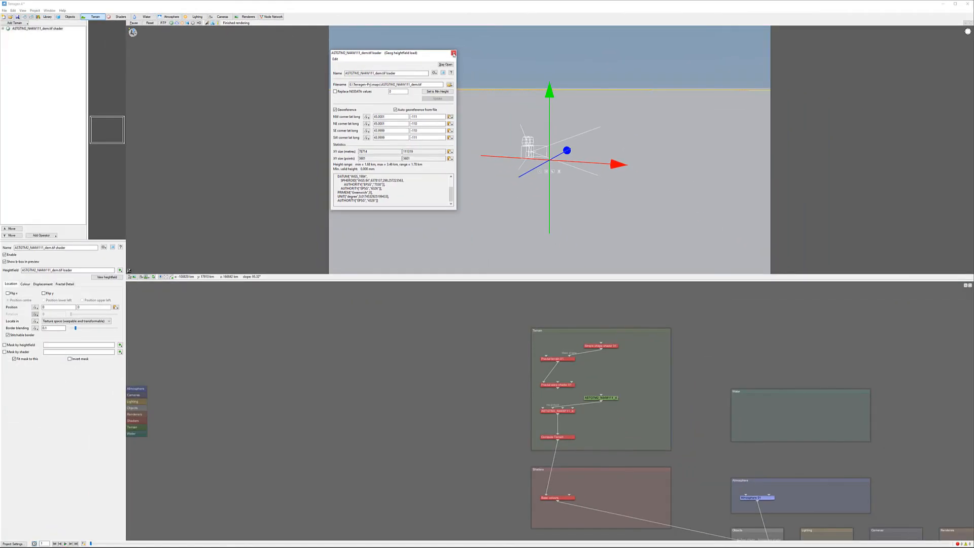
Paste the copied DEM corner coordinates into Planet 01's Lat long at apex.
left_click(453, 53)
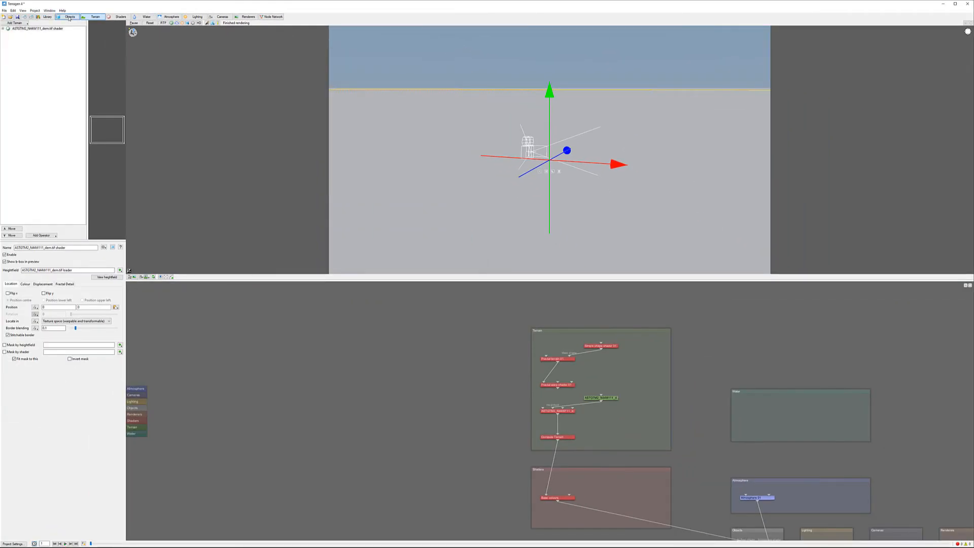
left_click(70, 17)
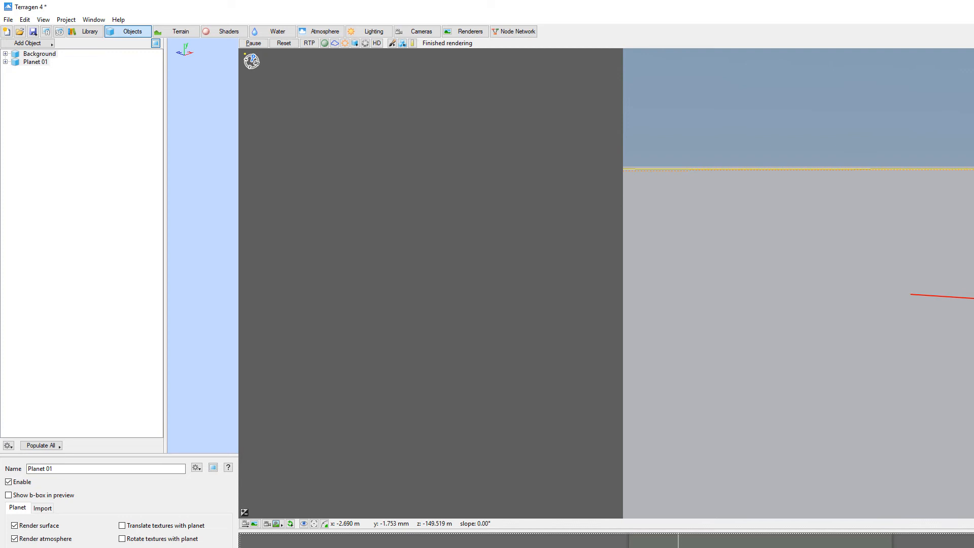
double_click(34, 62)
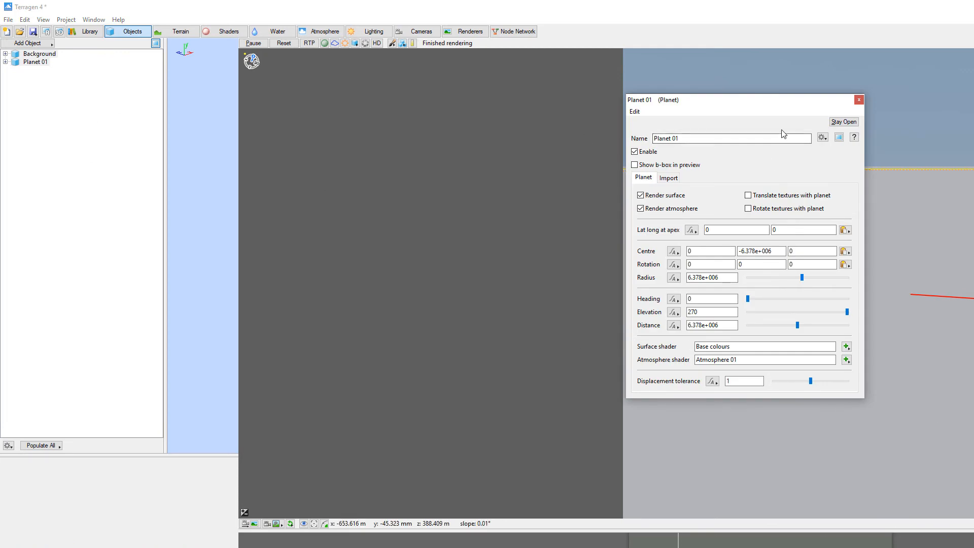
mouse_move(644, 238)
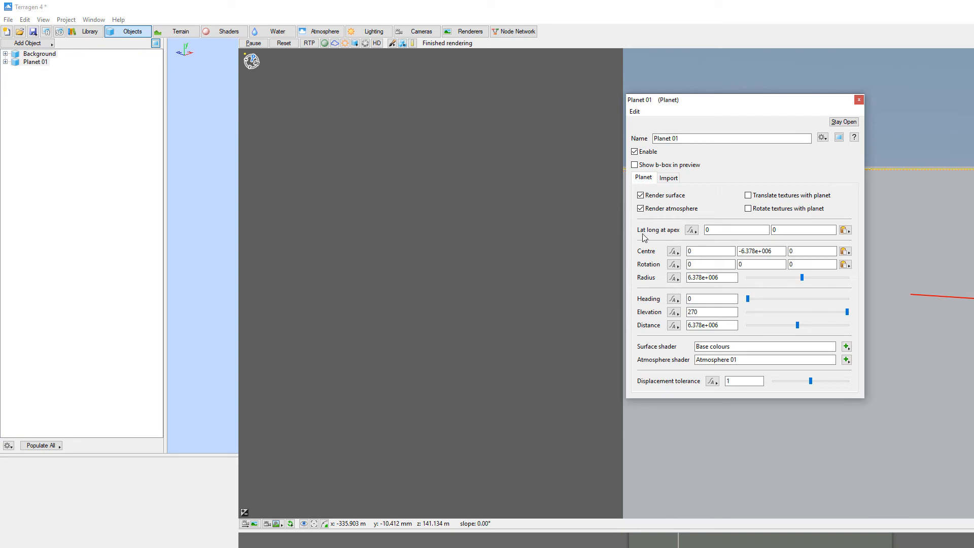
mouse_move(845, 230)
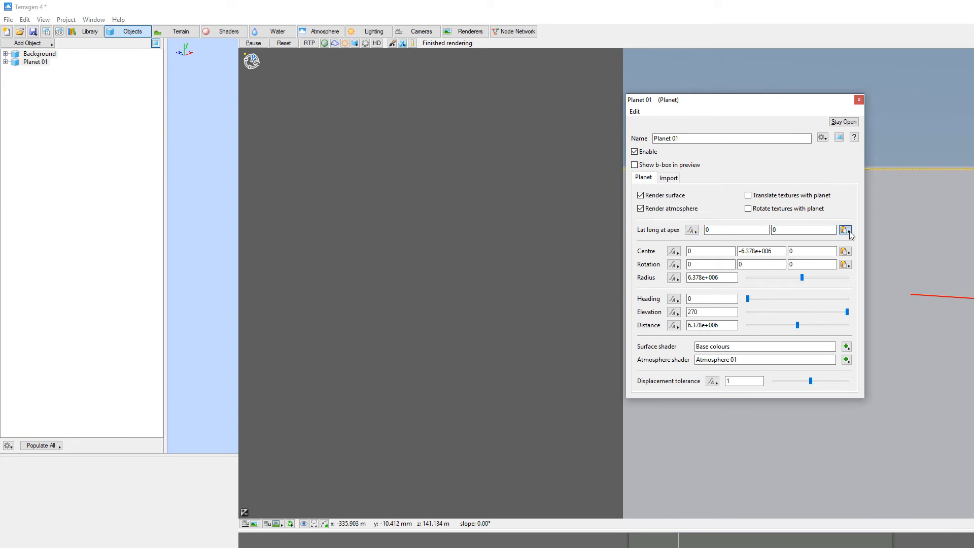
left_click(846, 230)
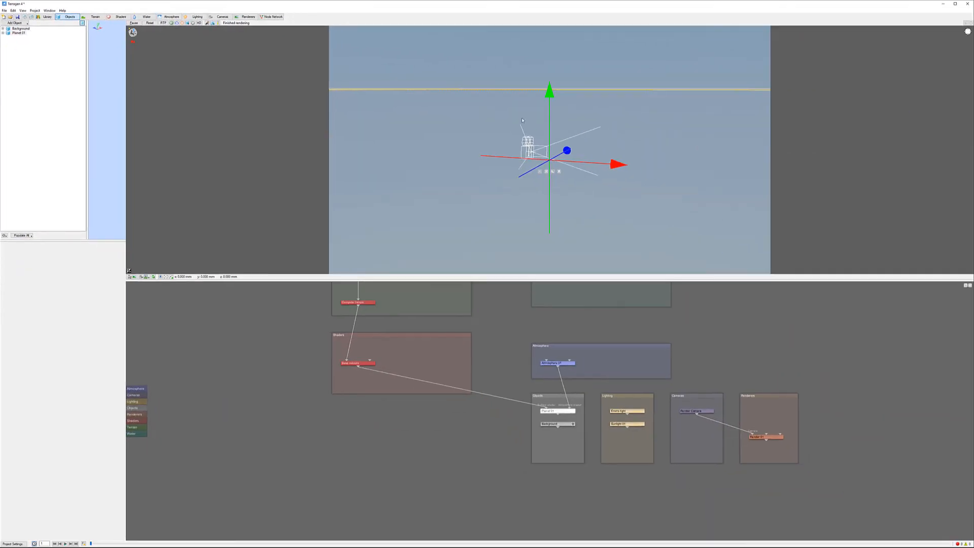
mouse_move(499, 114)
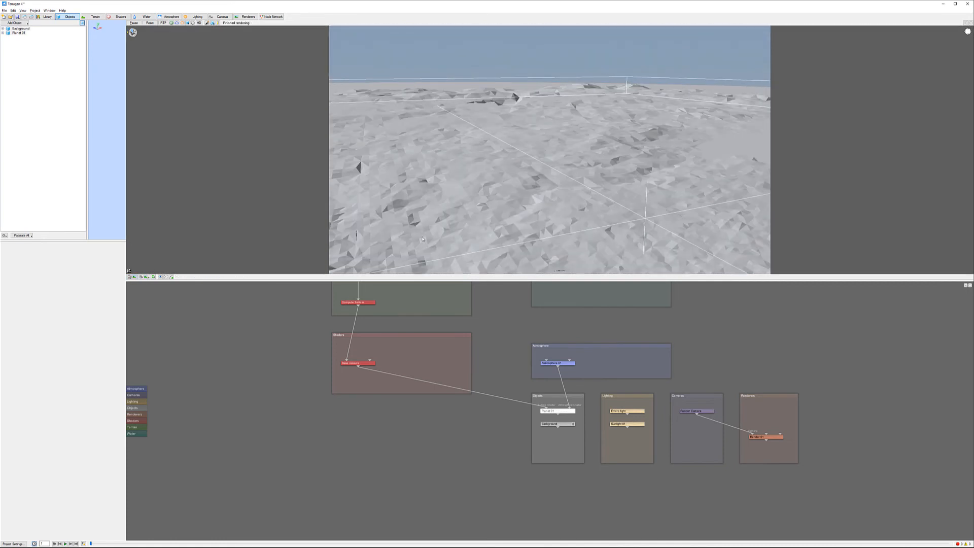
mouse_move(481, 98)
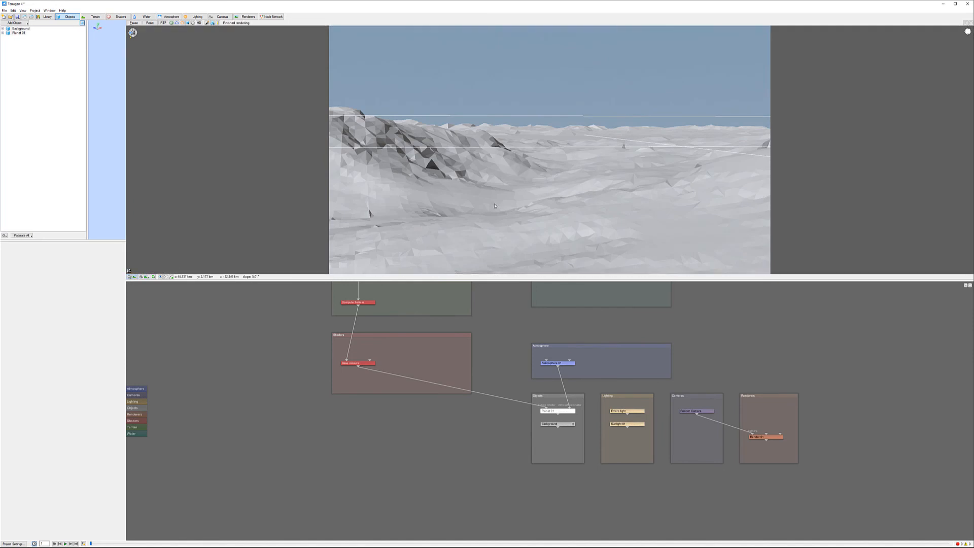
mouse_move(349, 128)
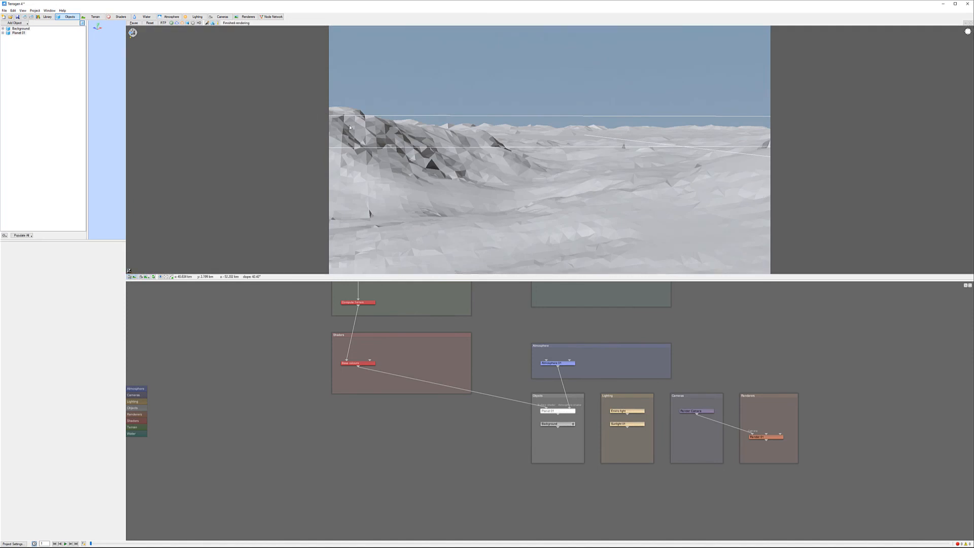
mouse_move(496, 291)
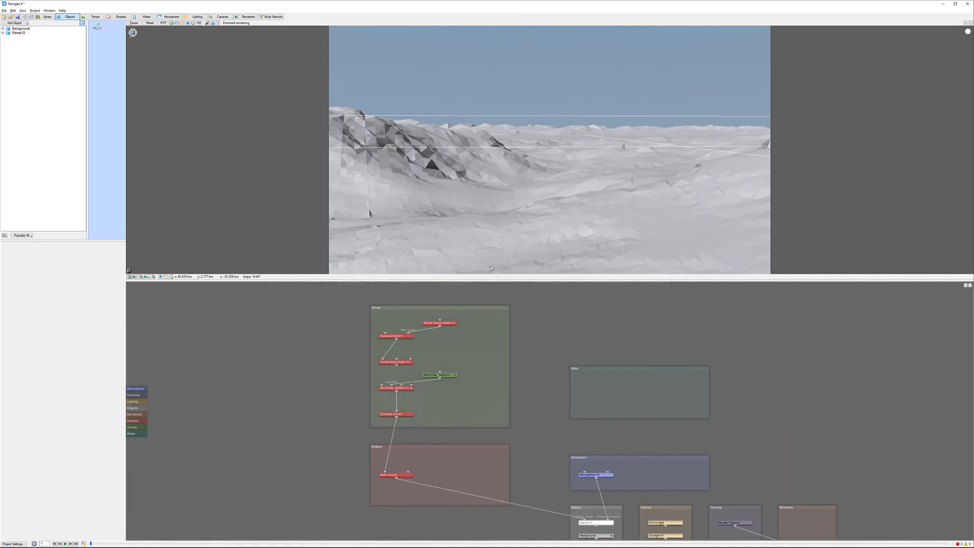
Reopen the ASTGTM2_N44W111_dem.tif loader's parameters from the node network.
left_click(438, 297)
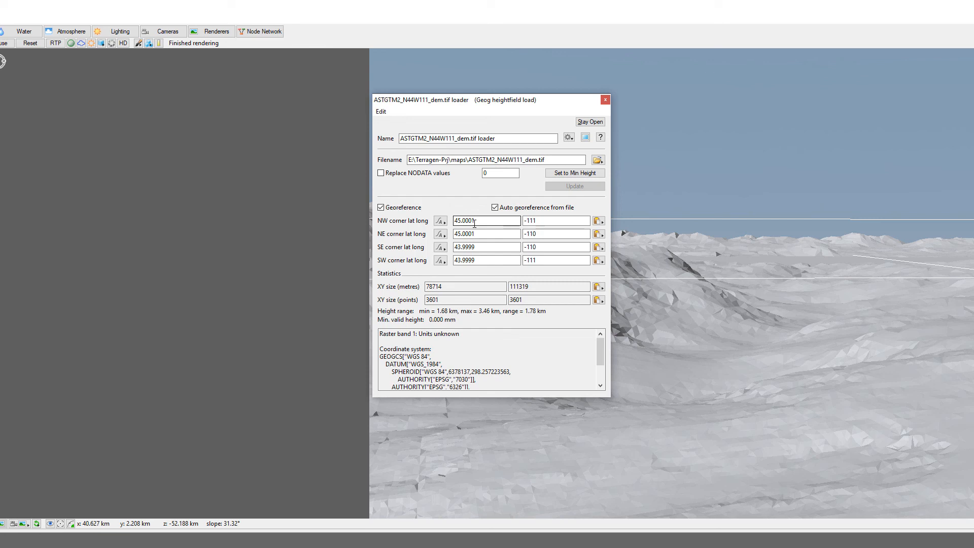
mouse_move(654, 117)
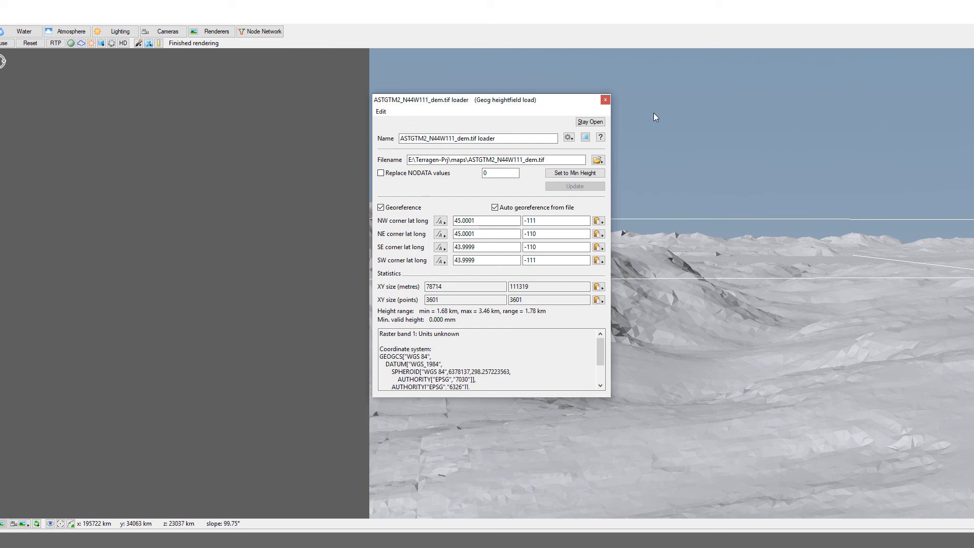